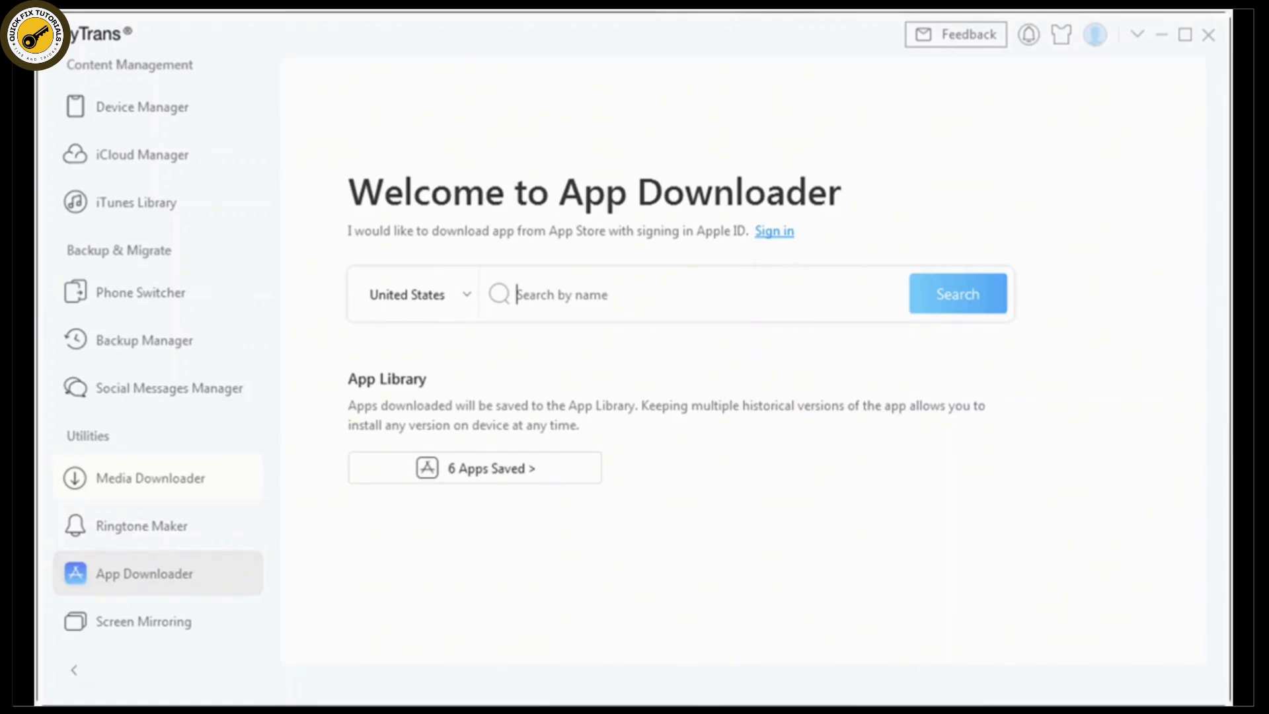
- Start downloading WeChat from the App Downloader results, bringing up the Sign in to iCloud dialog
left_click(1155, 195)
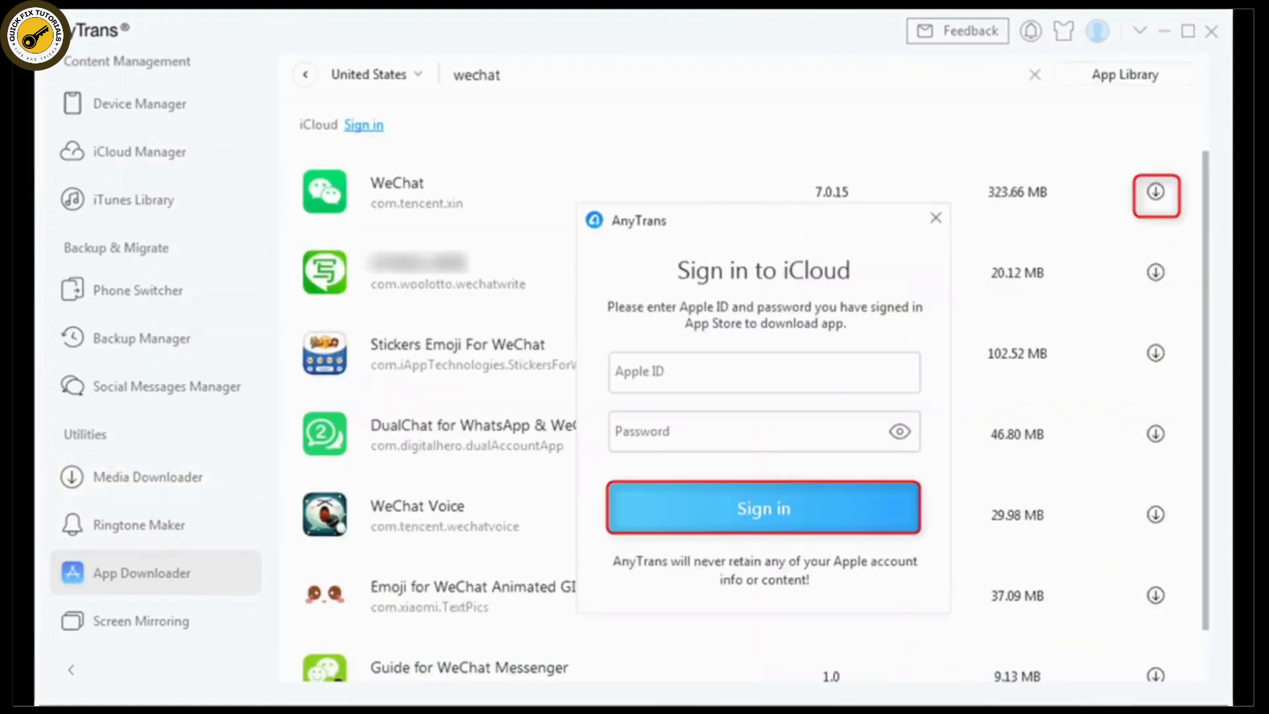